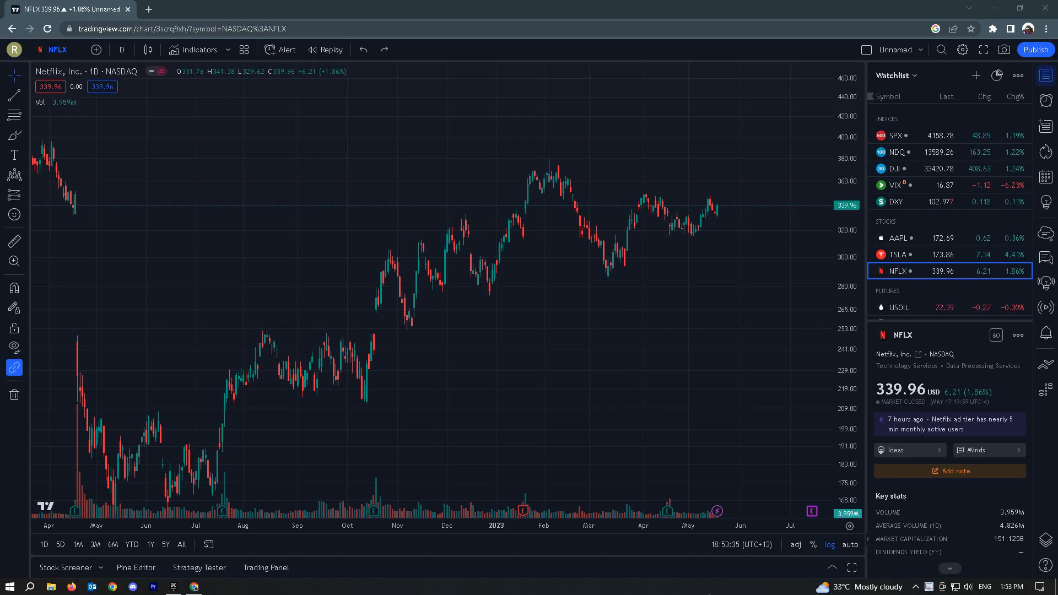
mouse_move(366, 278)
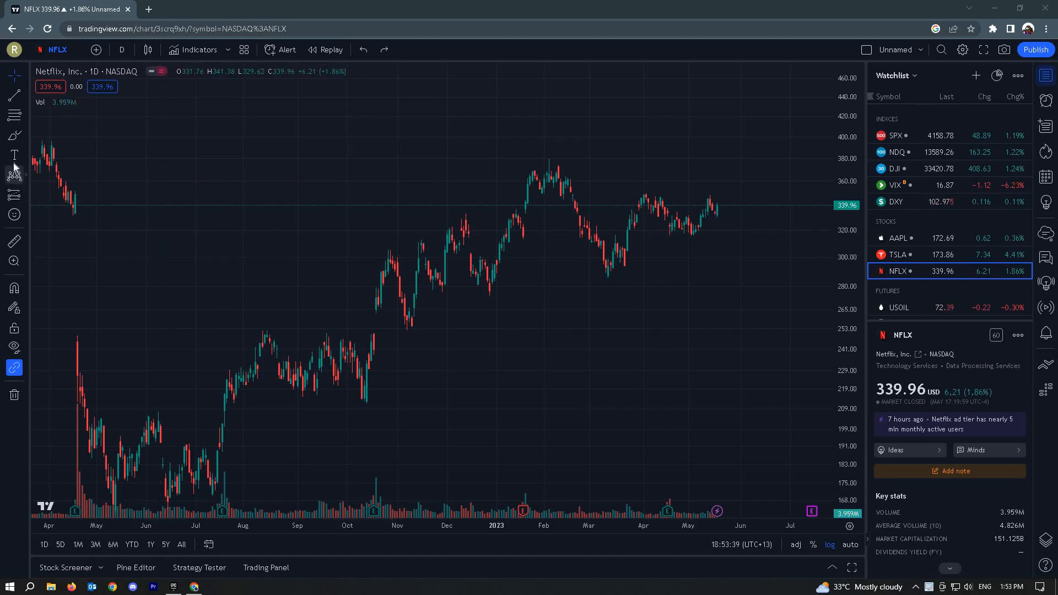
mouse_move(14, 156)
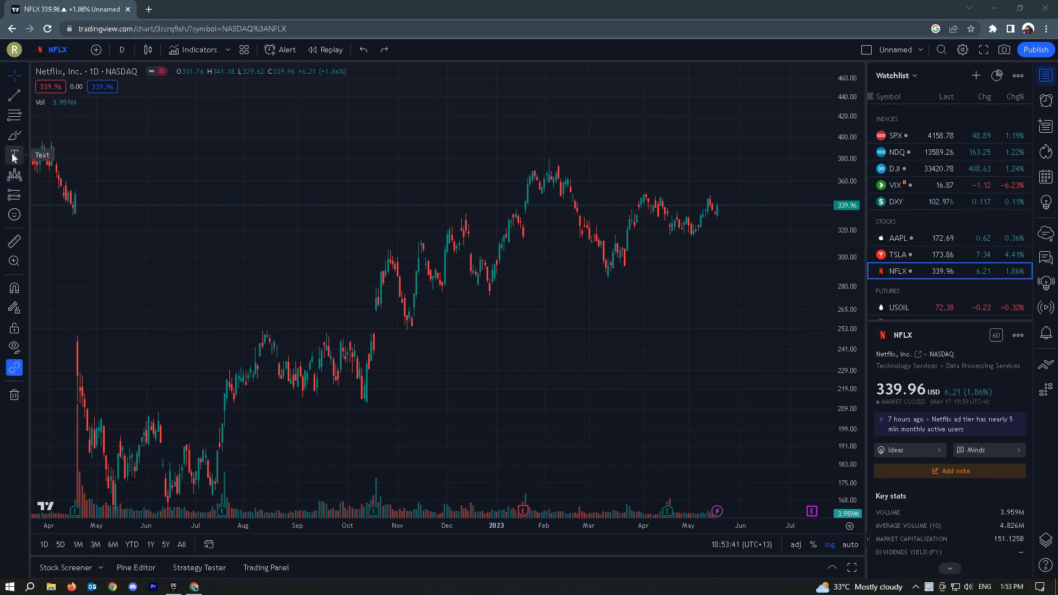
mouse_move(15, 175)
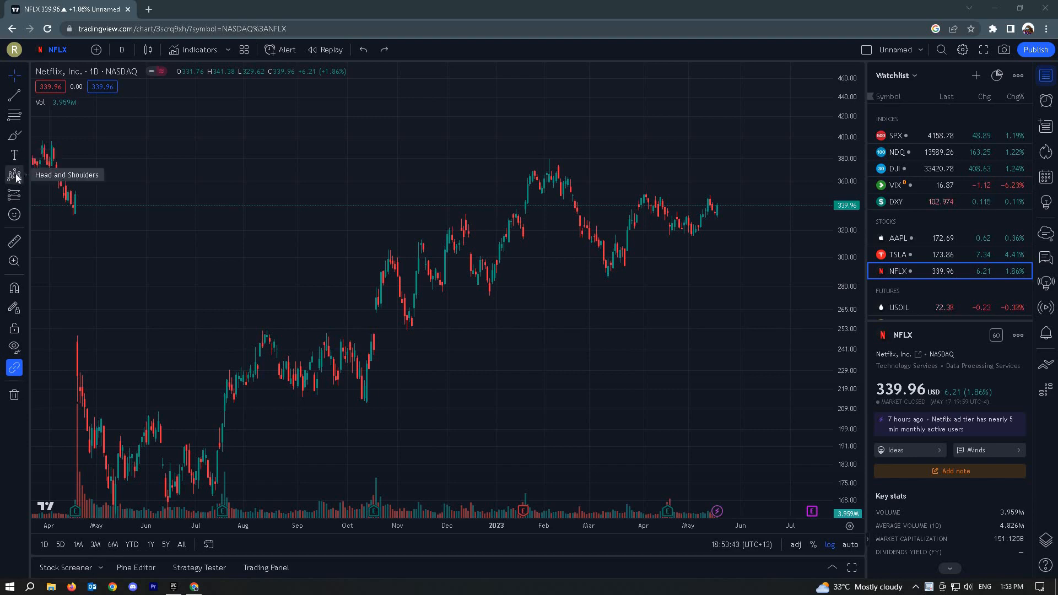
Step: Open the chart-pattern drawing tools flyout on the NFLX daily chart's left toolbar
click(14, 176)
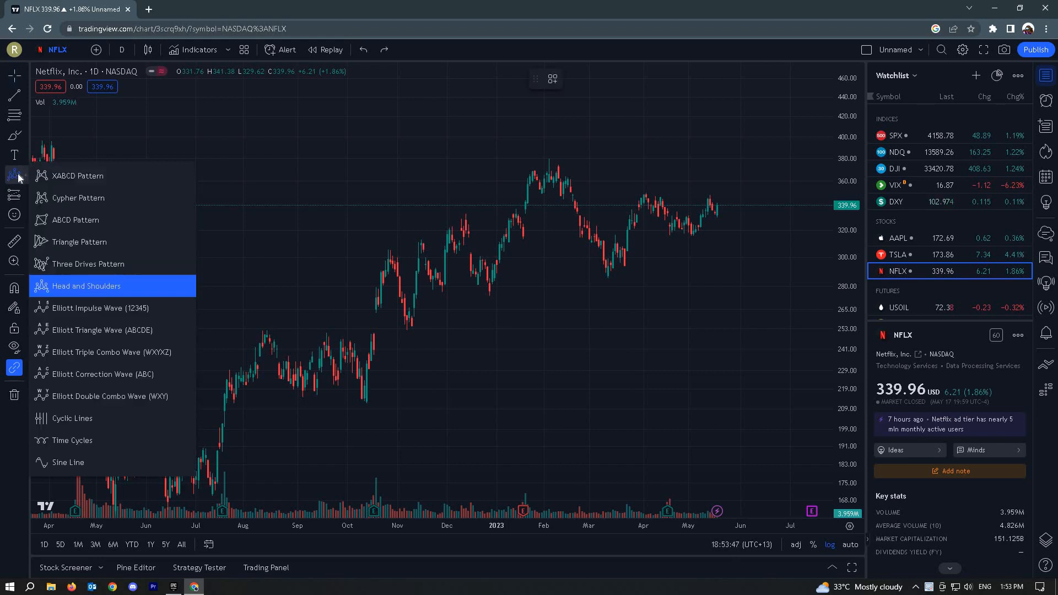
mouse_move(102, 198)
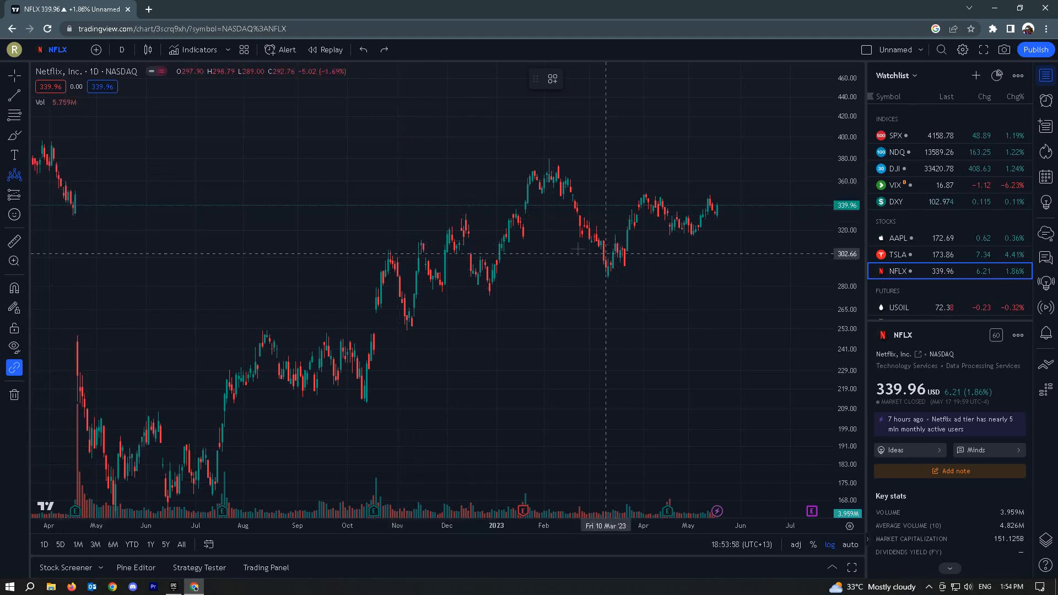
mouse_move(555, 262)
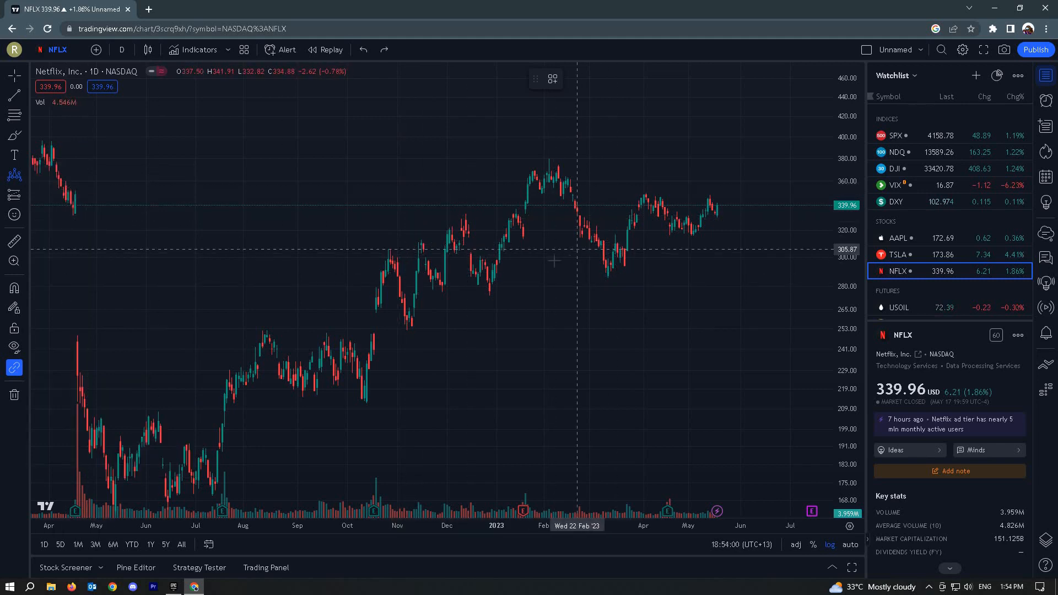
mouse_move(484, 306)
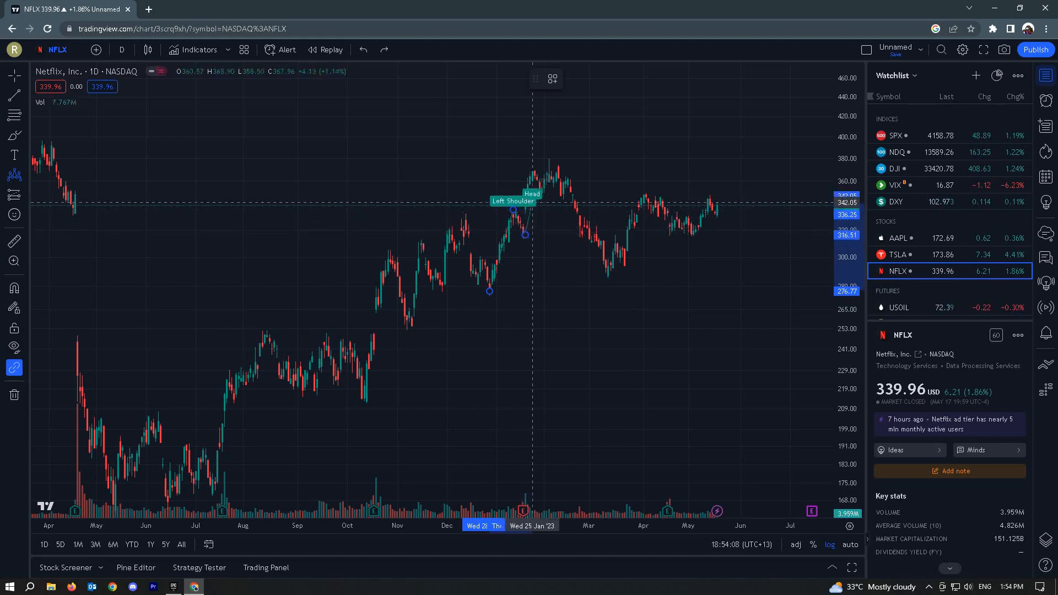
Step: Place a pivot of the Head and Shoulders pattern on the NFLX December–April candles
drag(529, 209, 546, 176)
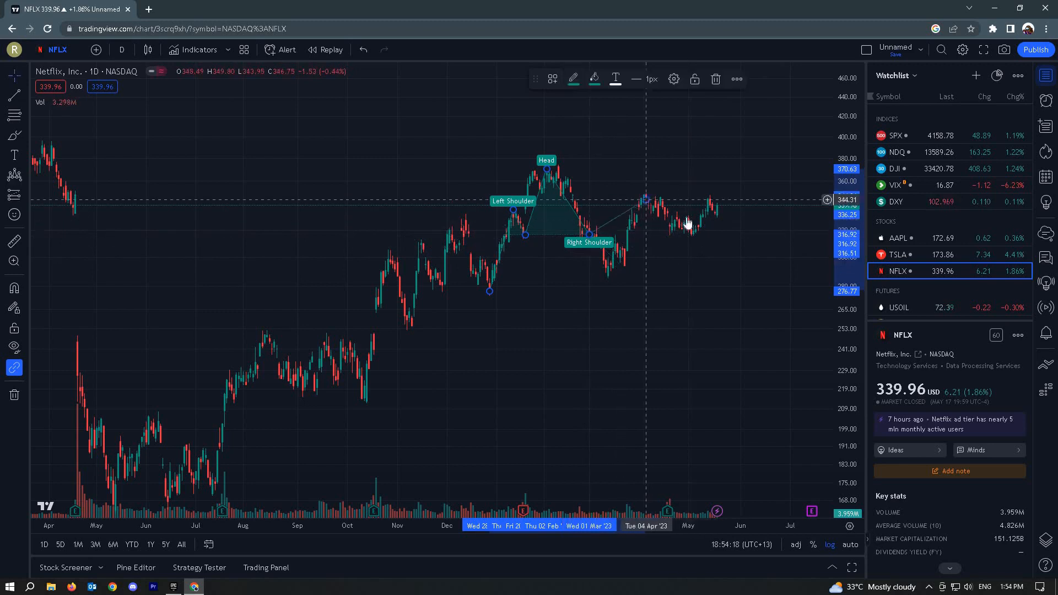
mouse_move(689, 224)
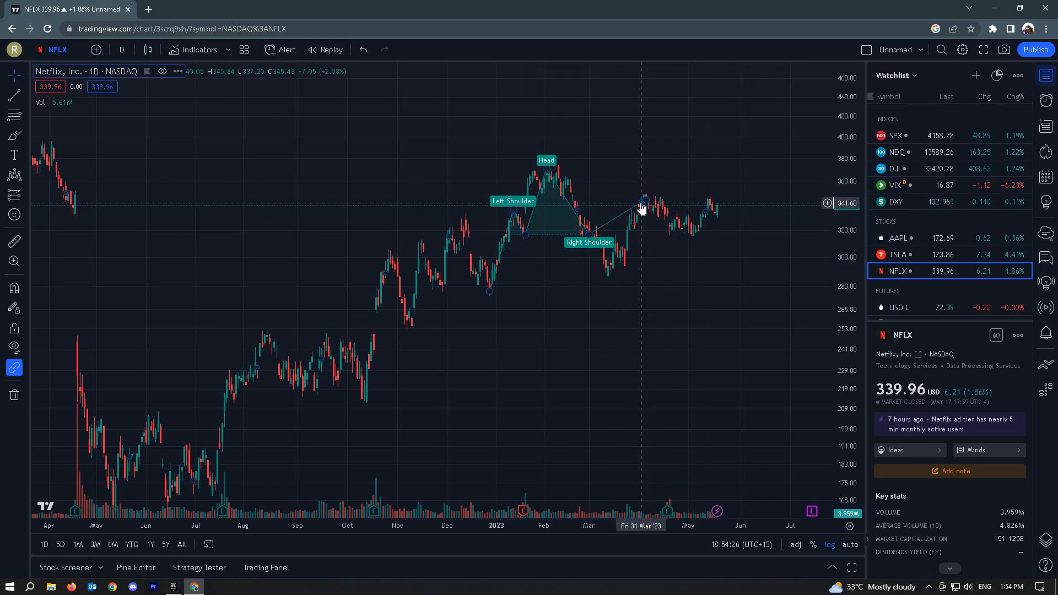
mouse_move(520, 263)
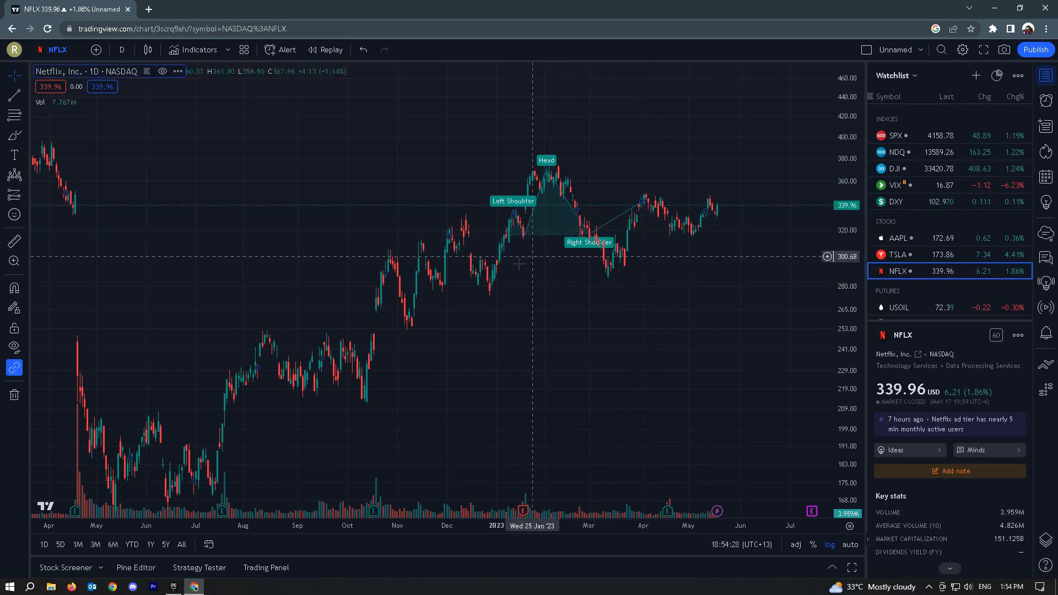